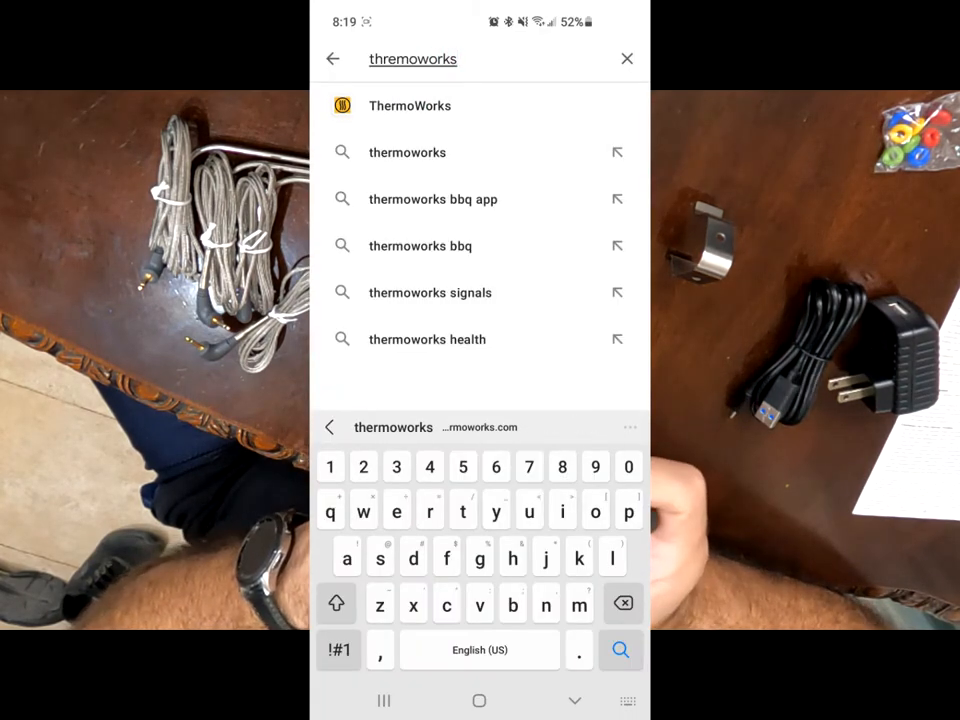
Install the ThermoWorks app by ThermoWorks, Inc. from its Play Store page.
left_click(410, 106)
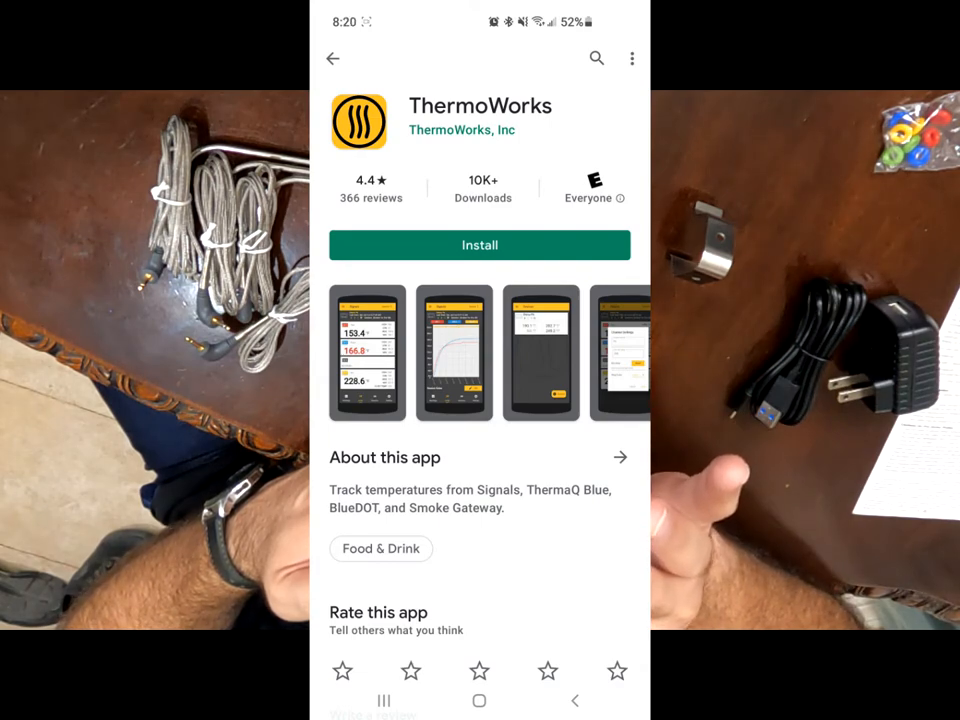
left_click(480, 244)
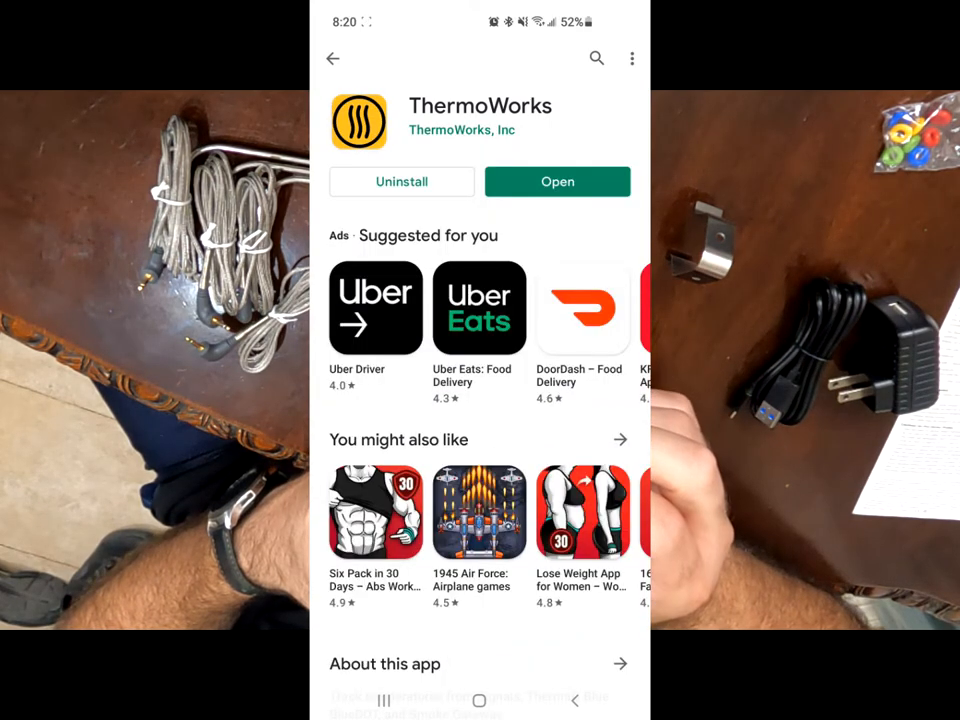
Launch ThermoWorks, allow location access while using the app, and start adding a device.
left_click(556, 180)
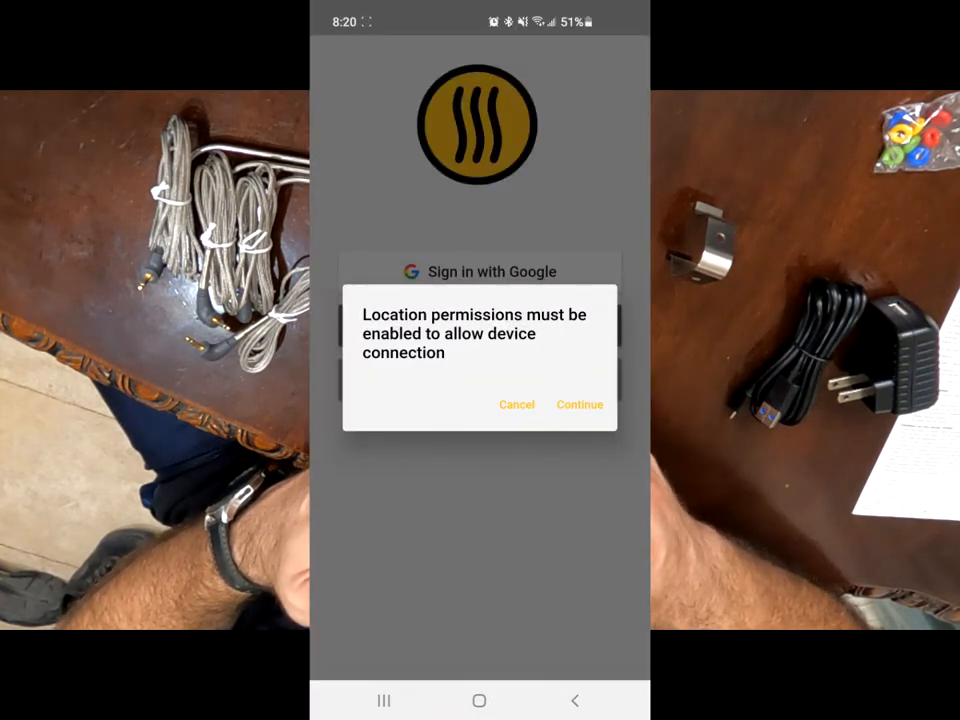
left_click(580, 404)
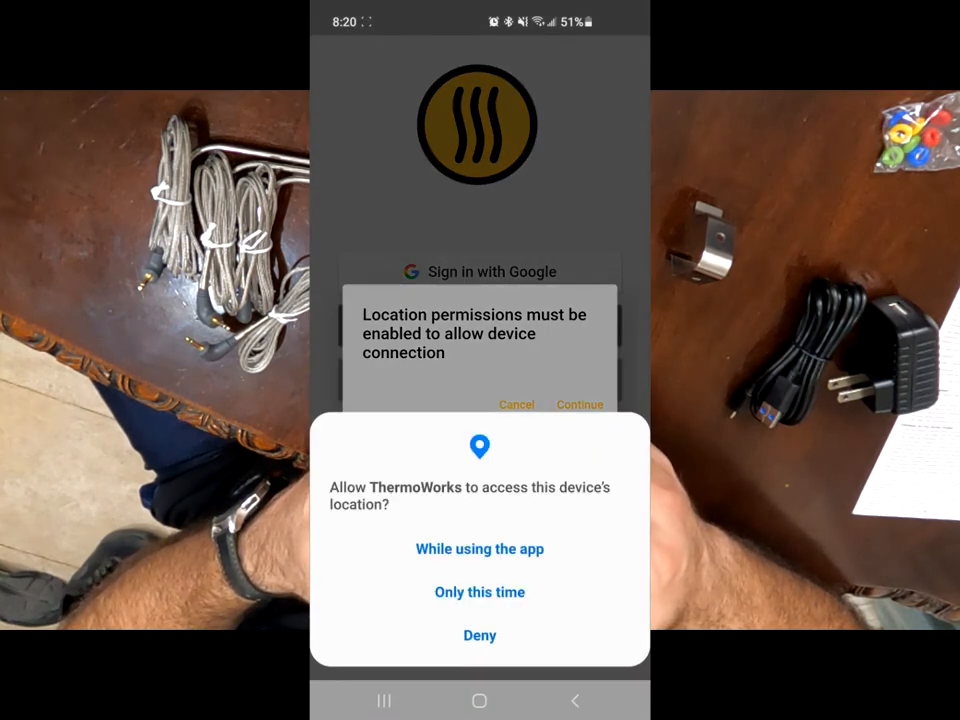
left_click(480, 548)
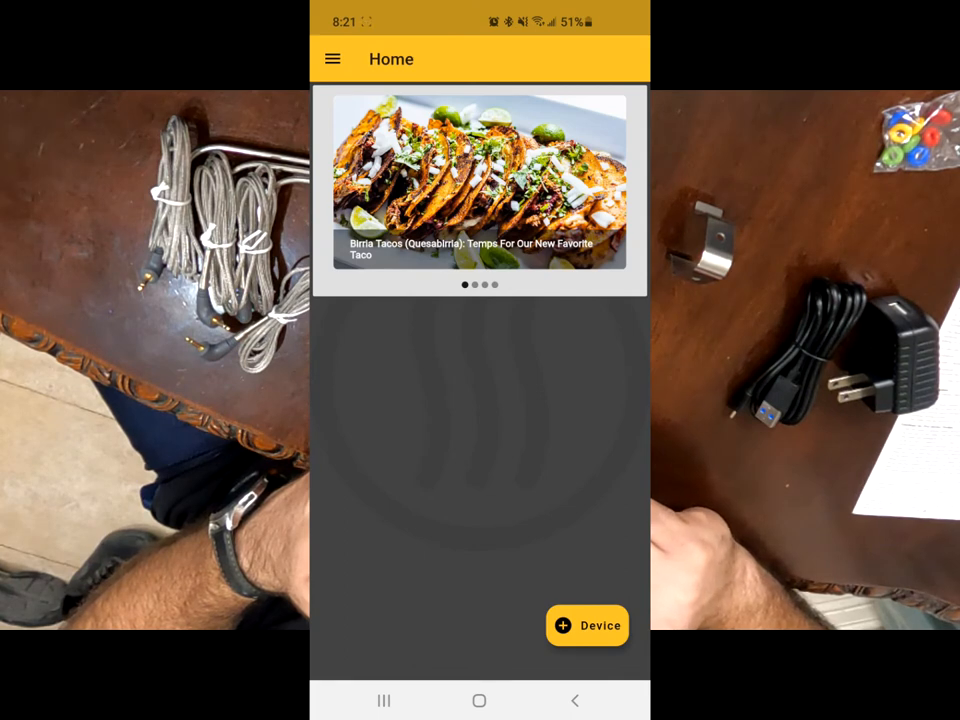
left_click(588, 624)
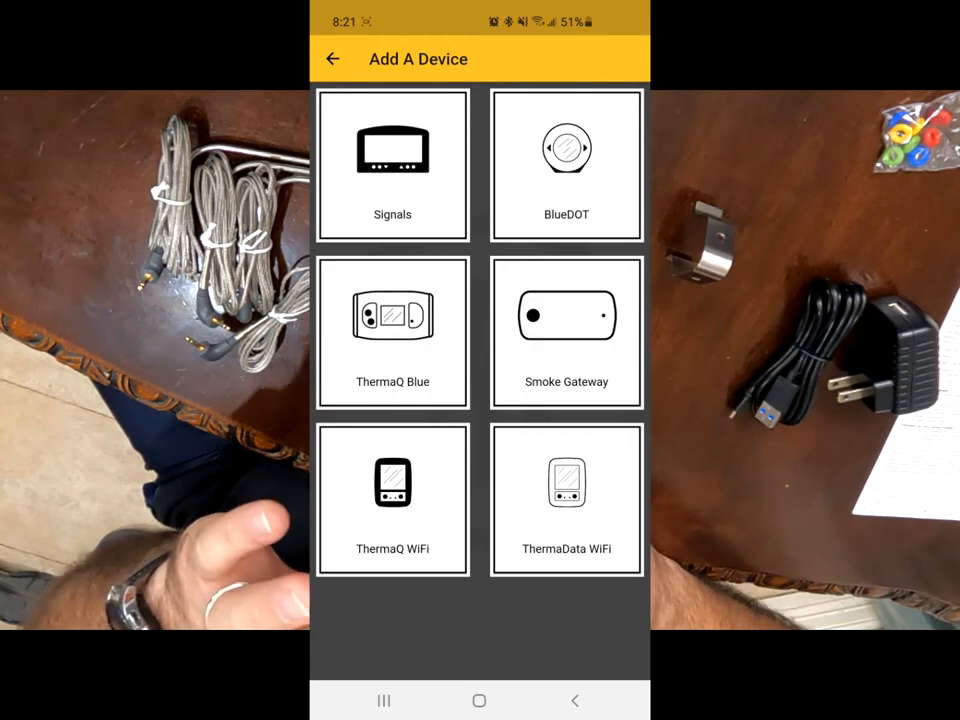
Select Signals, confirm it is powered on, and pair with the discovered Signals thermometer.
left_click(392, 164)
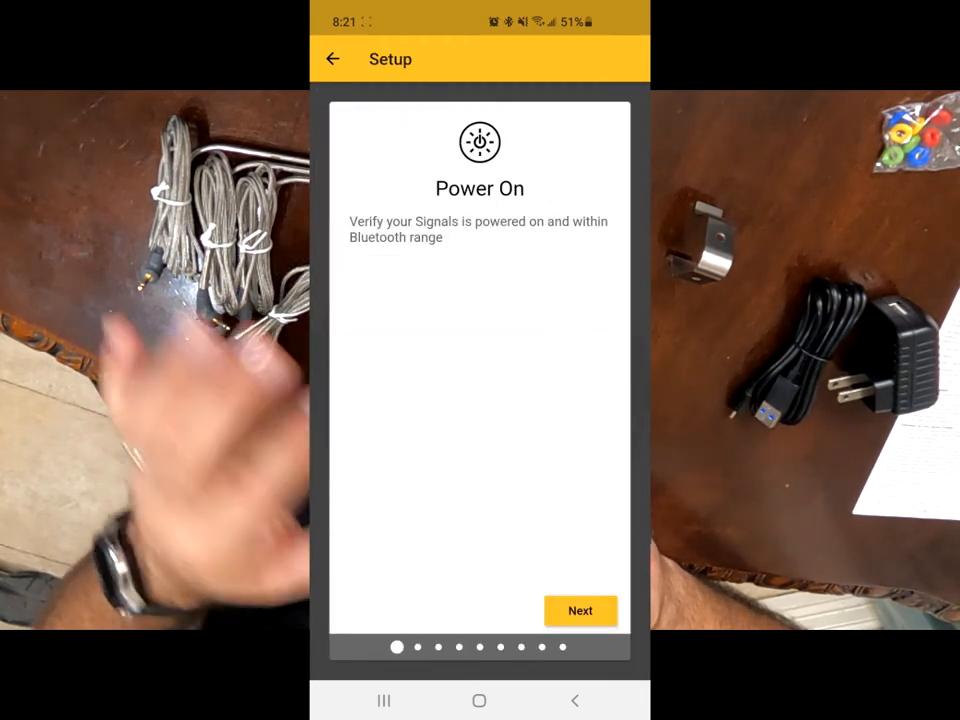
left_click(580, 610)
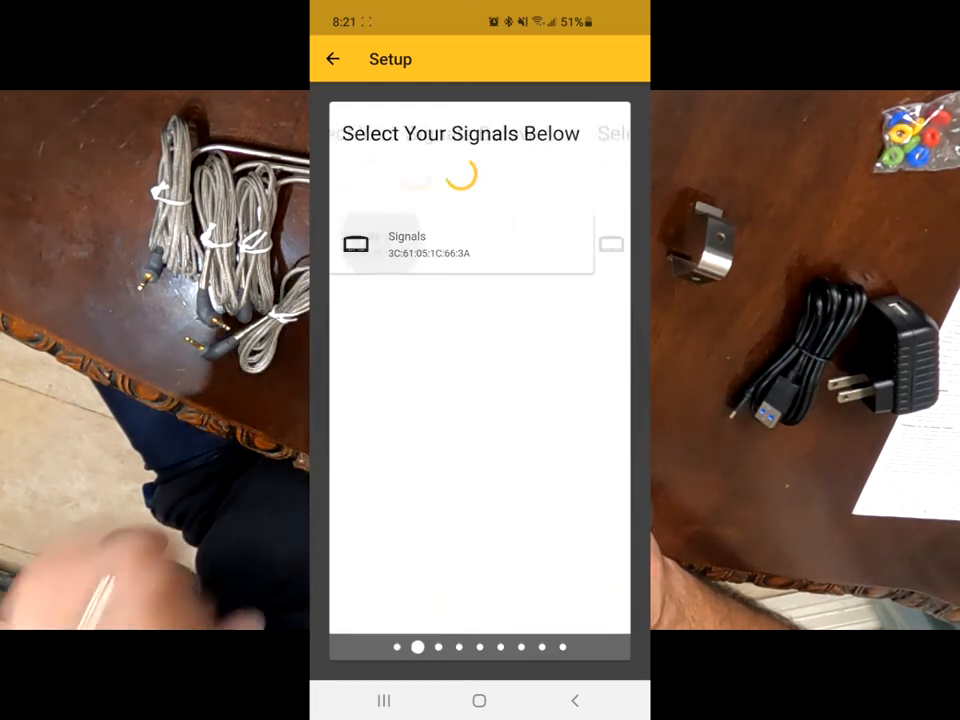
left_click(460, 244)
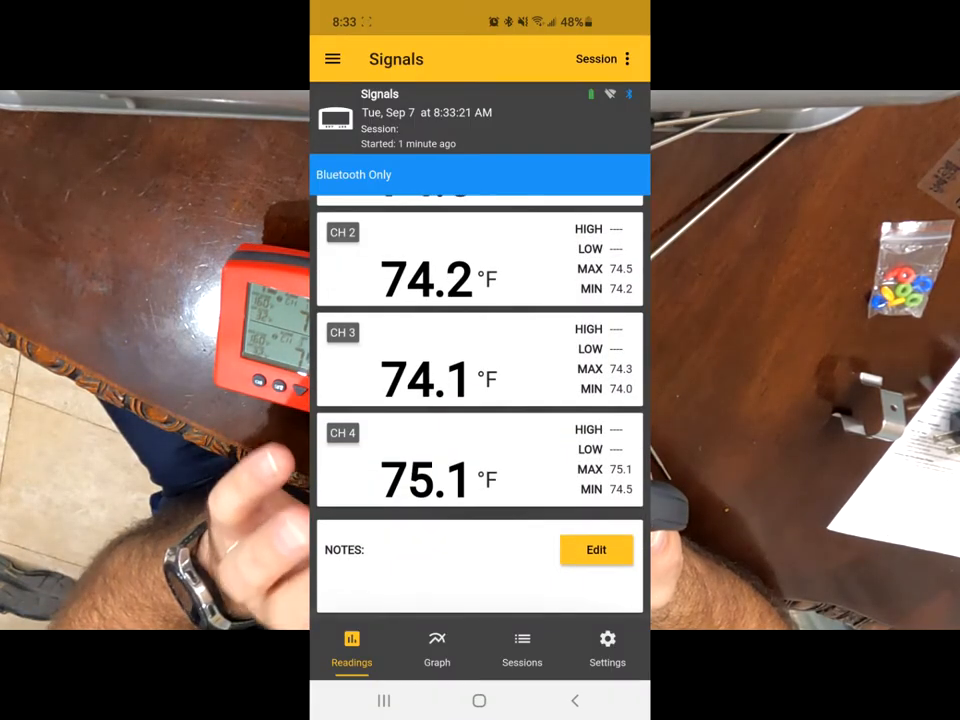
Switch the Signals session to the Graph view of channel temperatures over time.
left_click(436, 648)
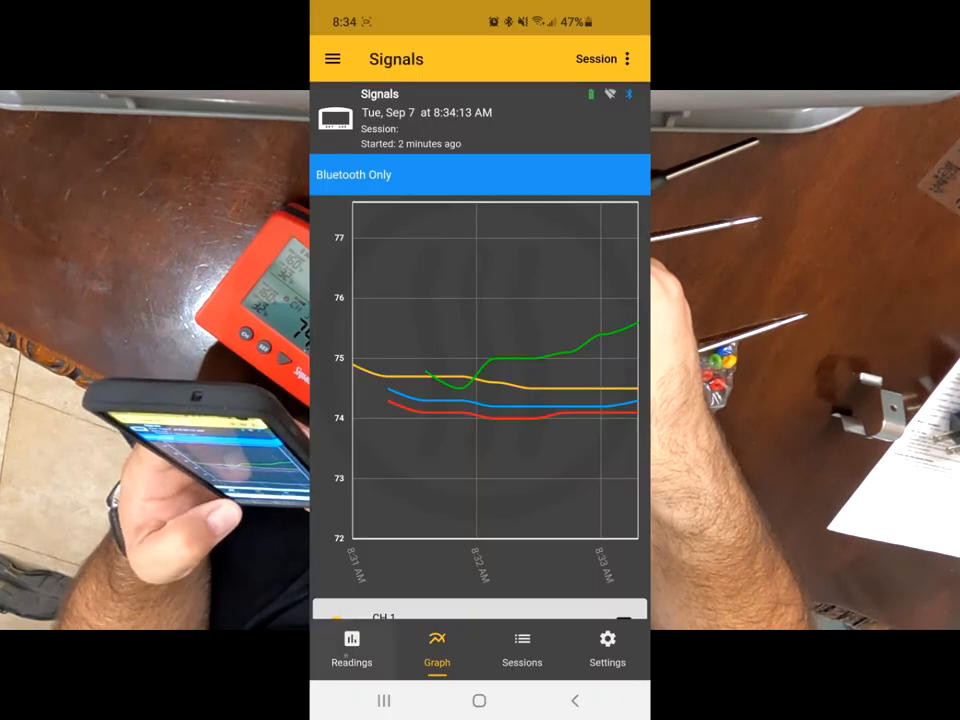
Toggle between Readings and Graph to check channel 4's spike, ending on Readings.
left_click(352, 648)
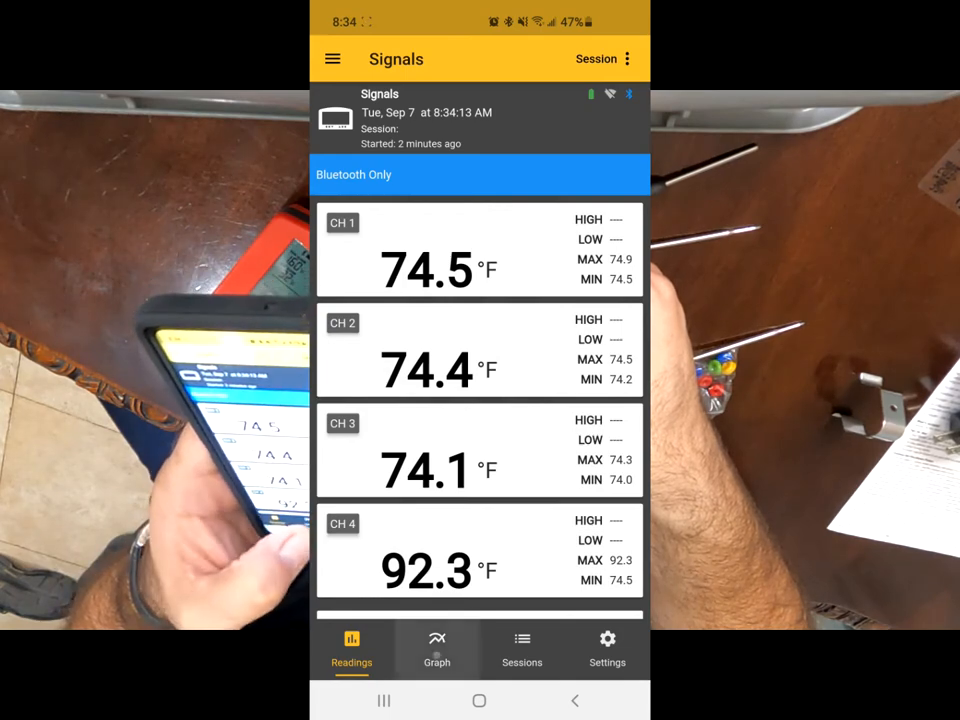
left_click(436, 644)
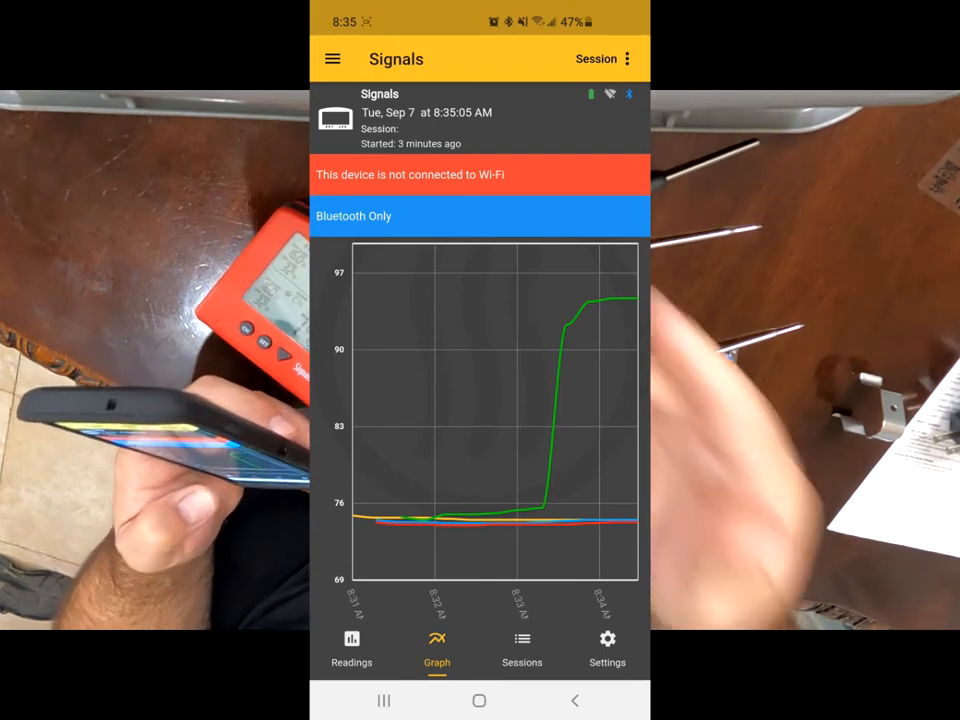
left_click(352, 644)
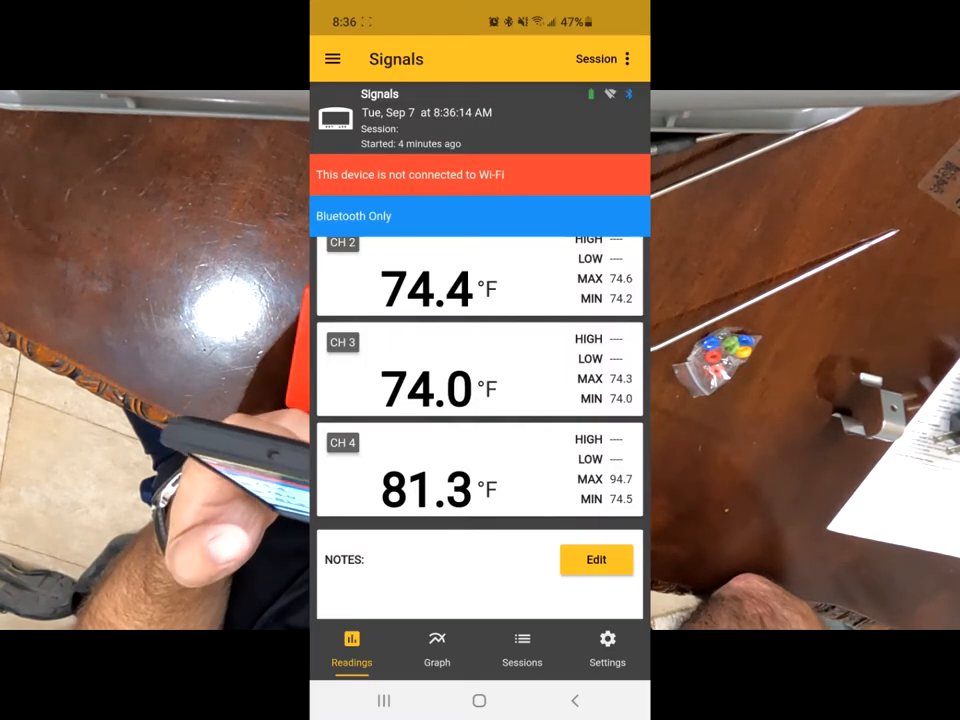
In Signals settings keep Display Units on Fahrenheit and set Interval Rate to 15 second.
left_click(436, 644)
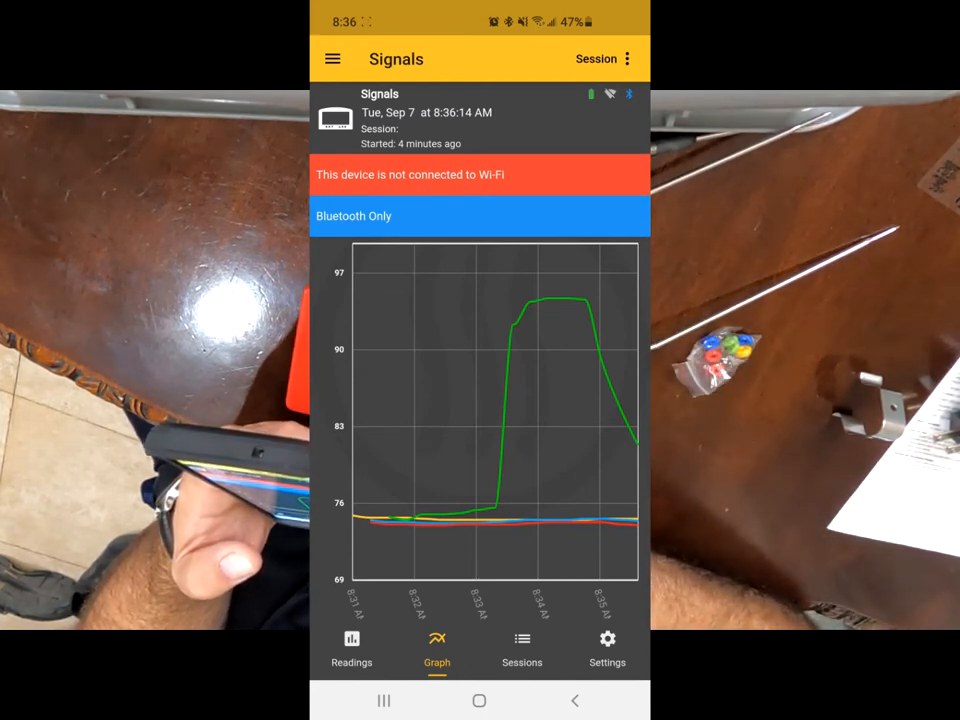
left_click(608, 648)
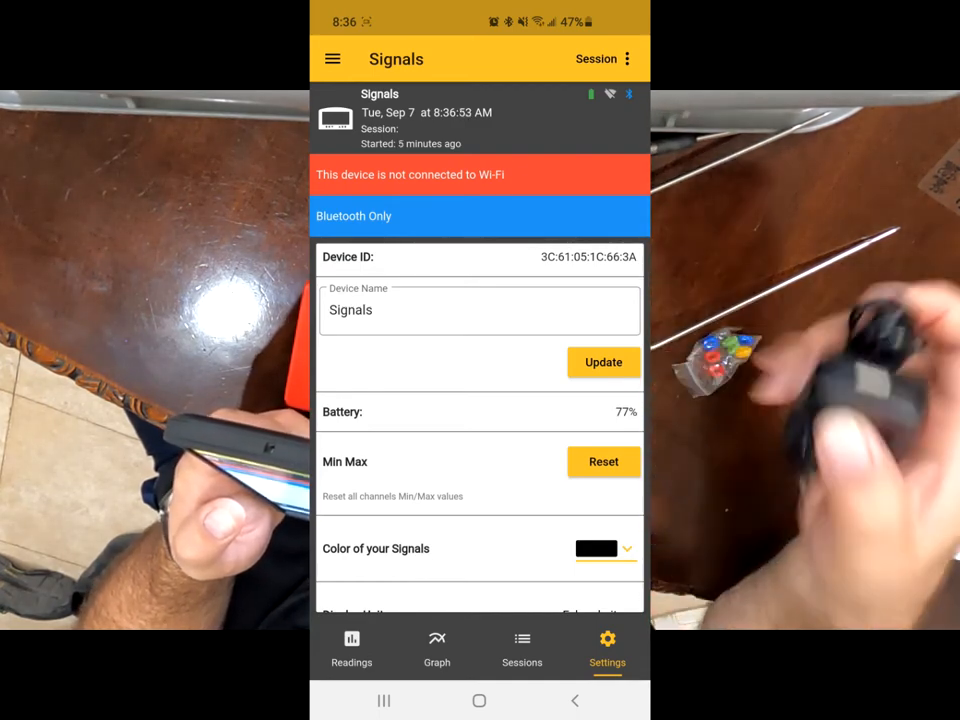
scroll("down", 3)
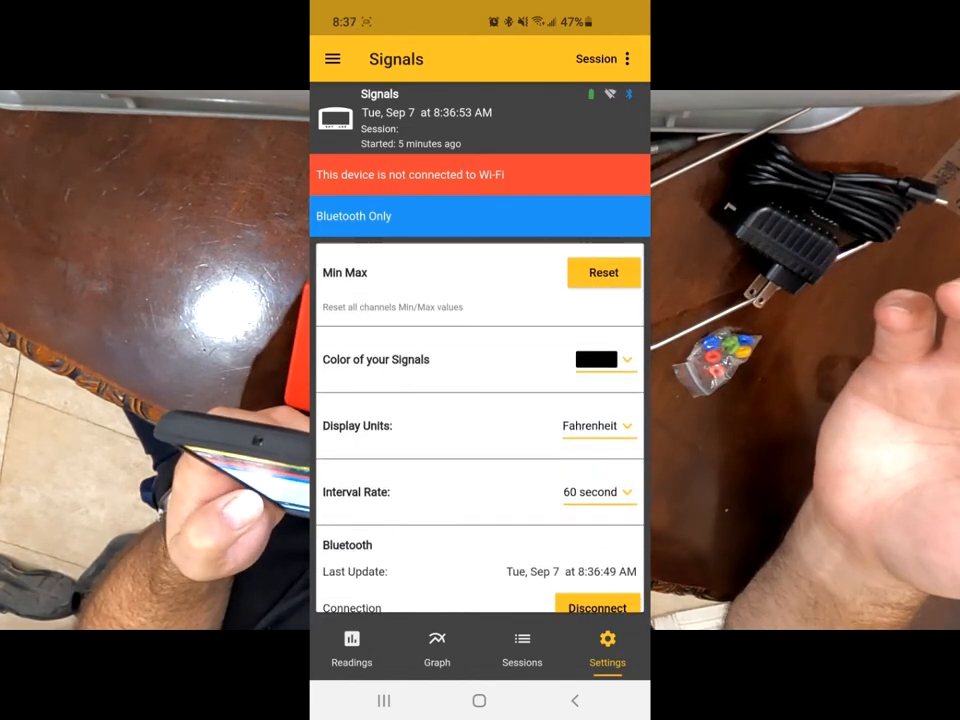
left_click(598, 424)
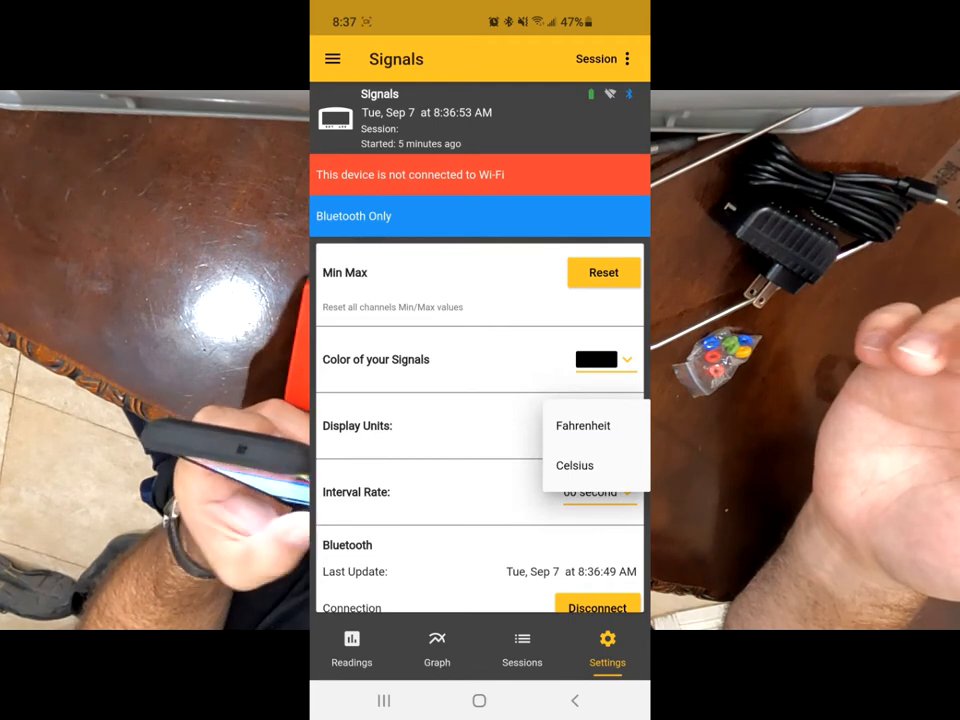
left_click(584, 424)
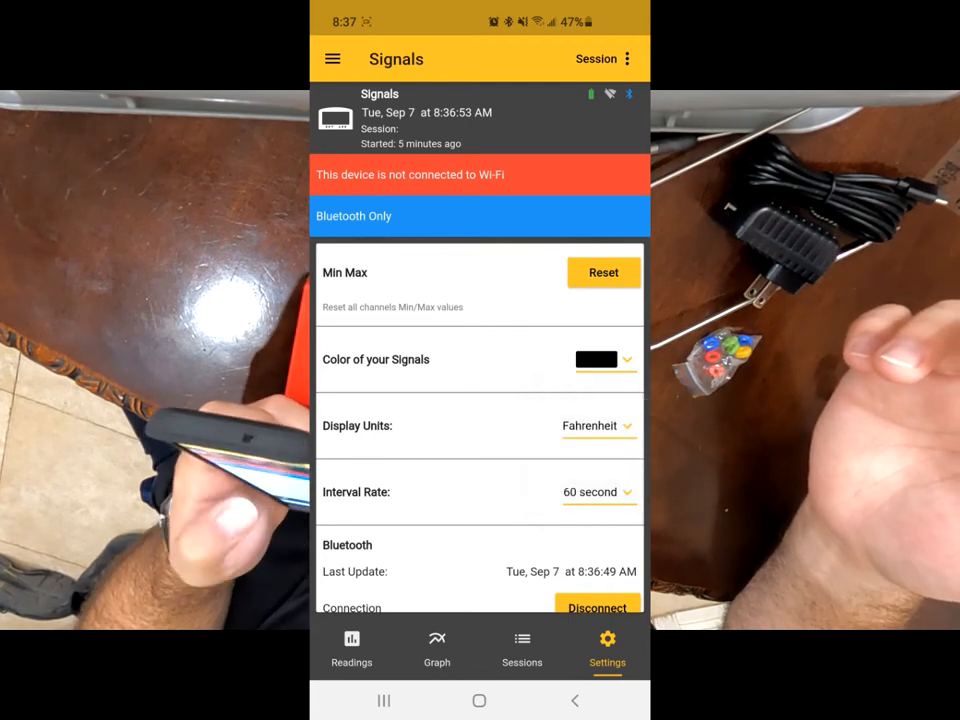
left_click(600, 492)
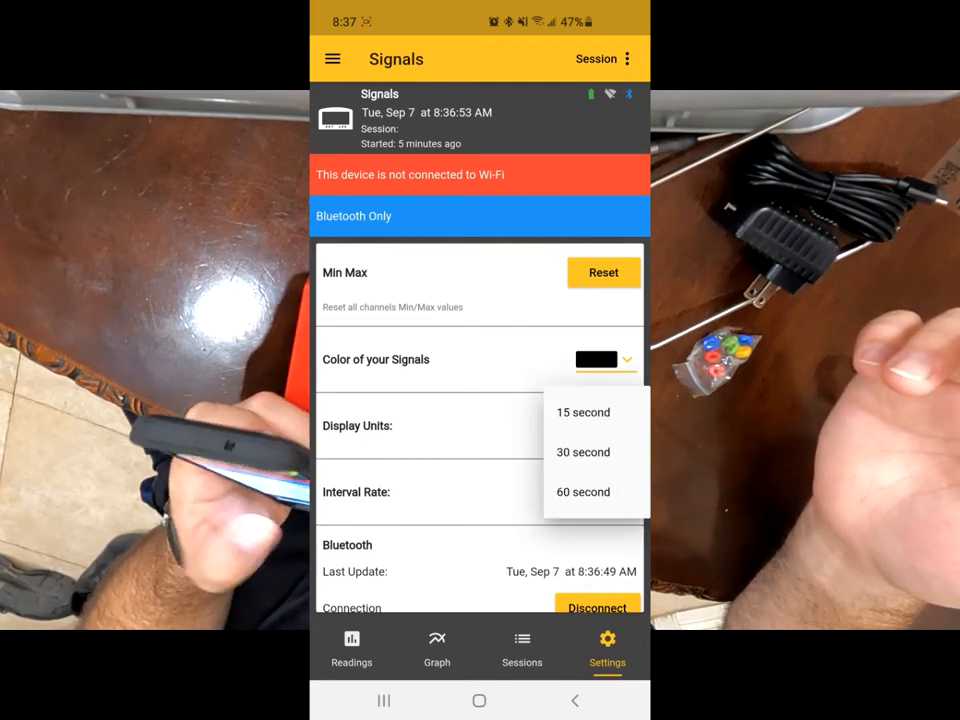
left_click(584, 412)
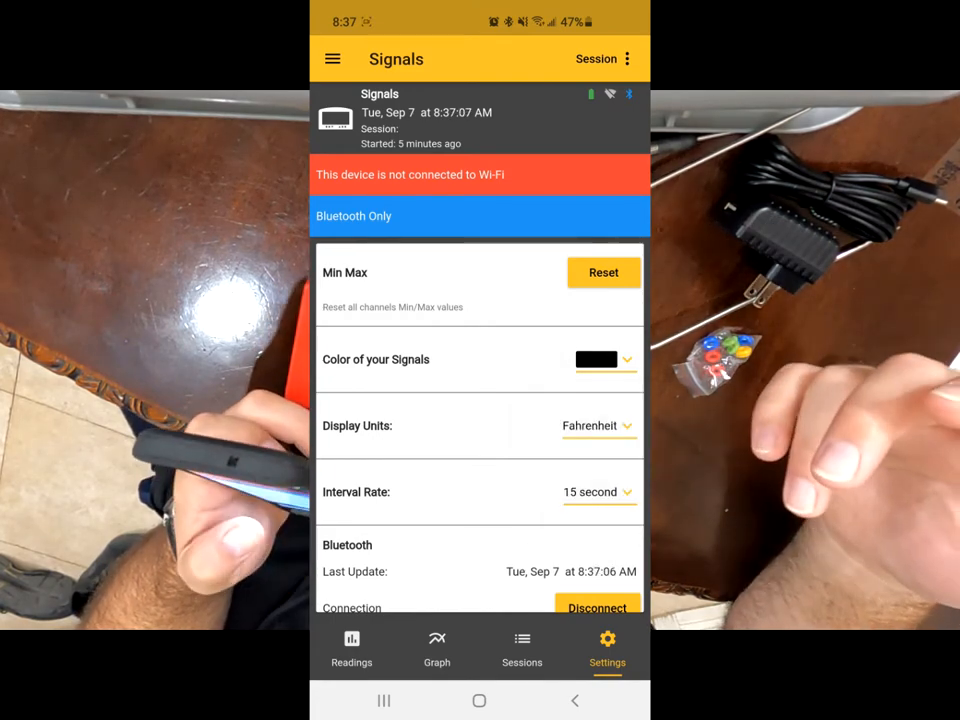
Go to the Readings tab and bring up CH 1's Channel Settings (alarm on, 160/32).
scroll("down", 3)
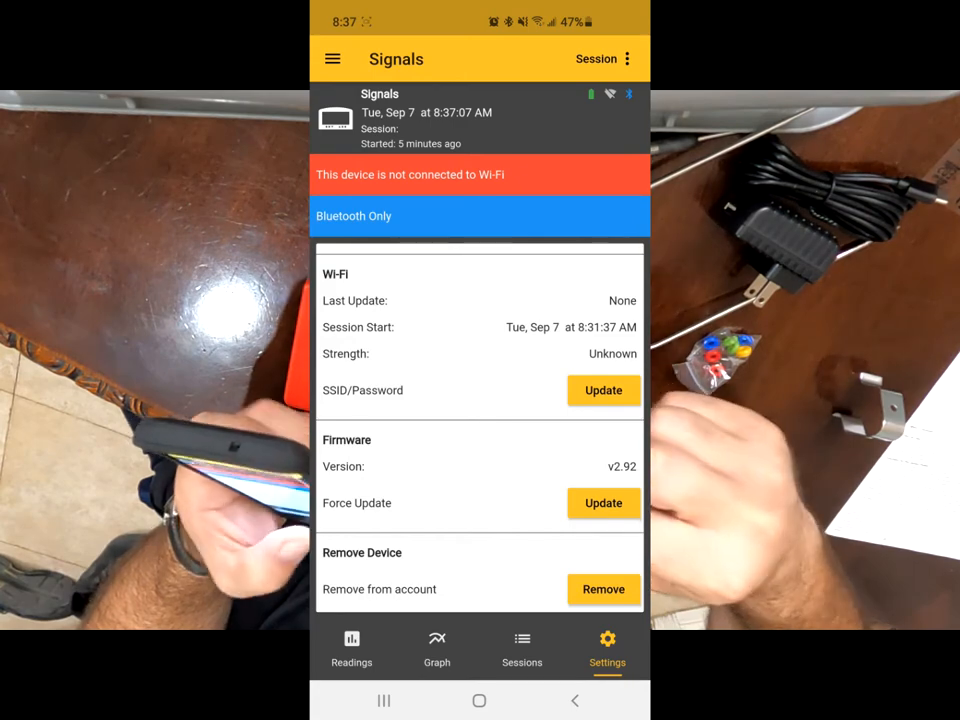
left_click(604, 504)
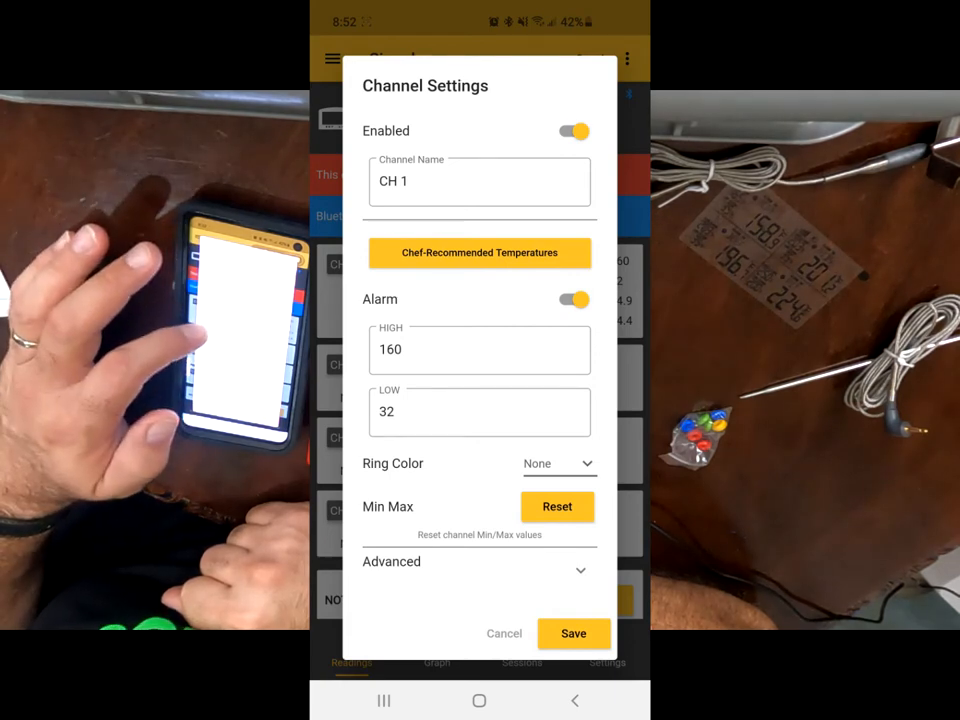
Set CH 1's alarm to high 125 and low 75 and save back to the live readings.
left_click(480, 348)
type("1")
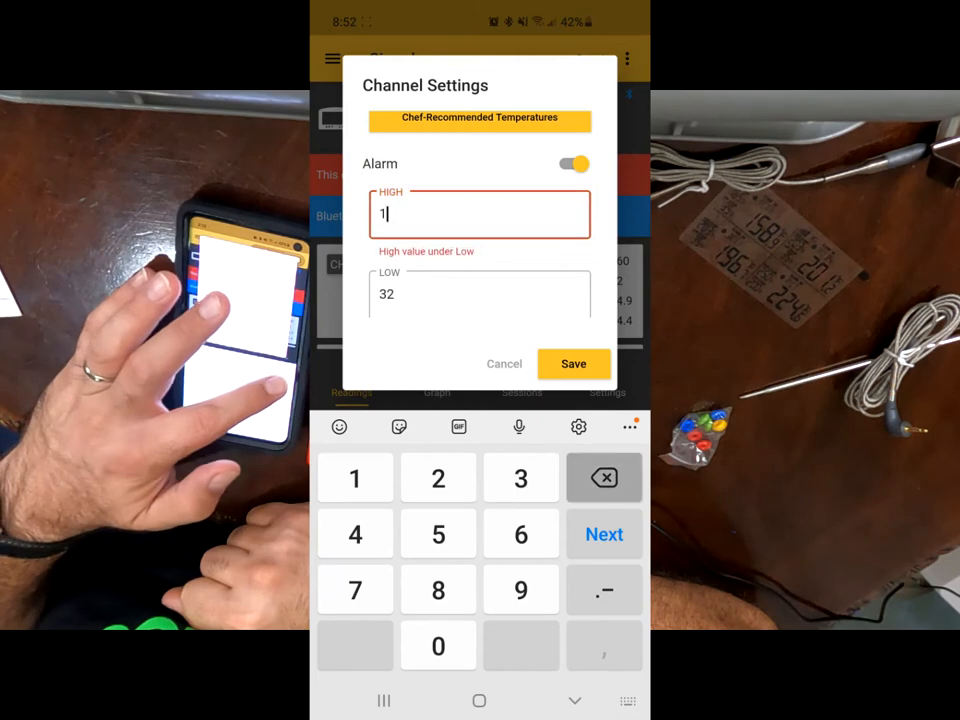
type("25")
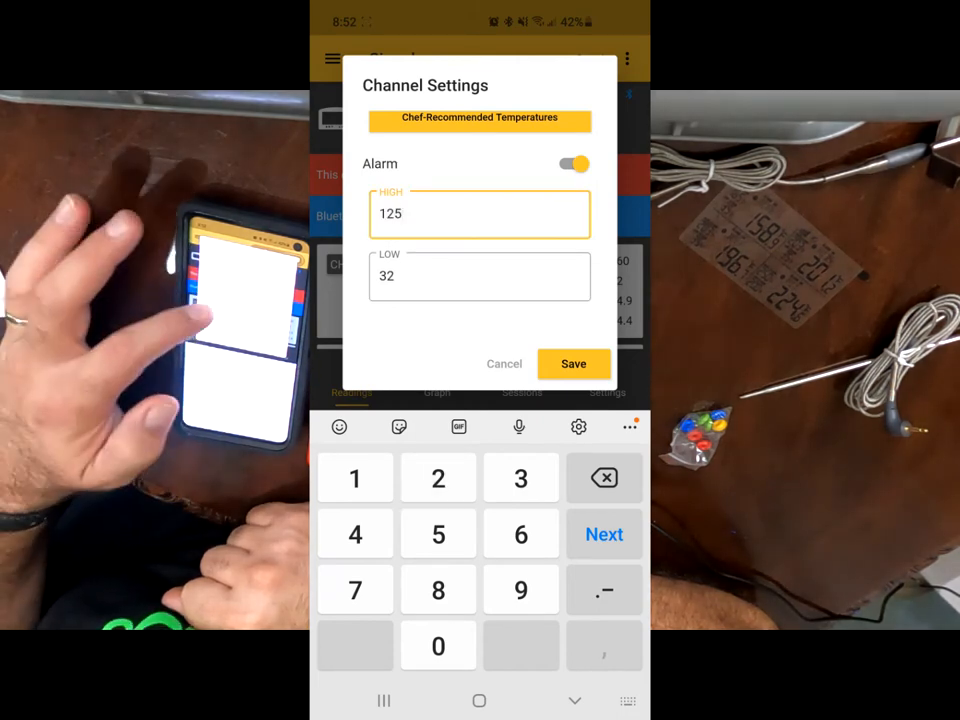
type("7")
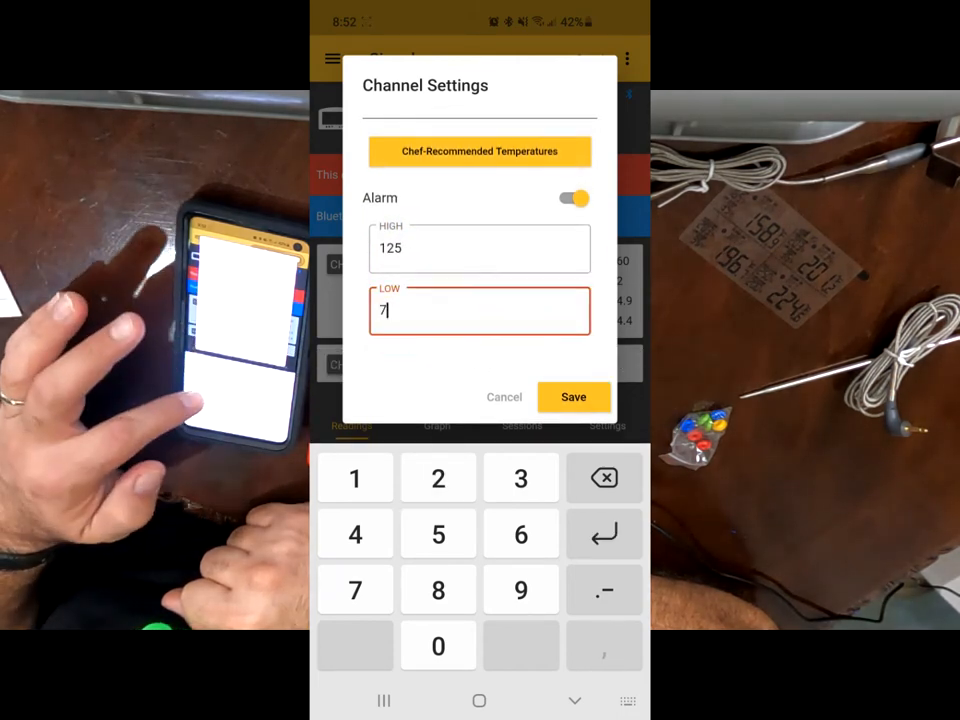
left_click(572, 396)
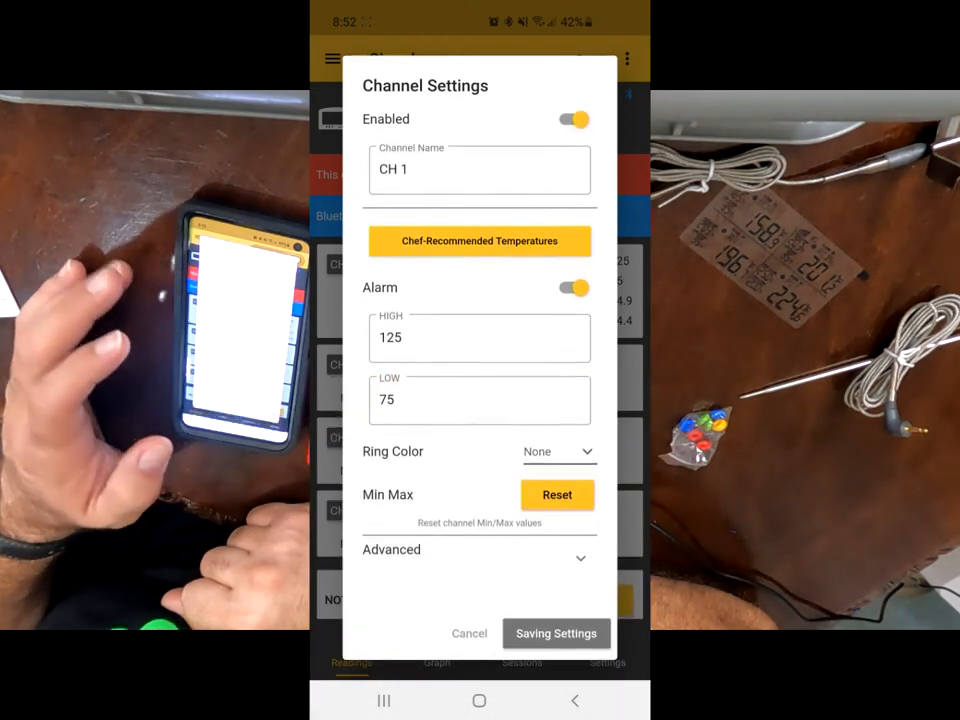
left_click(556, 632)
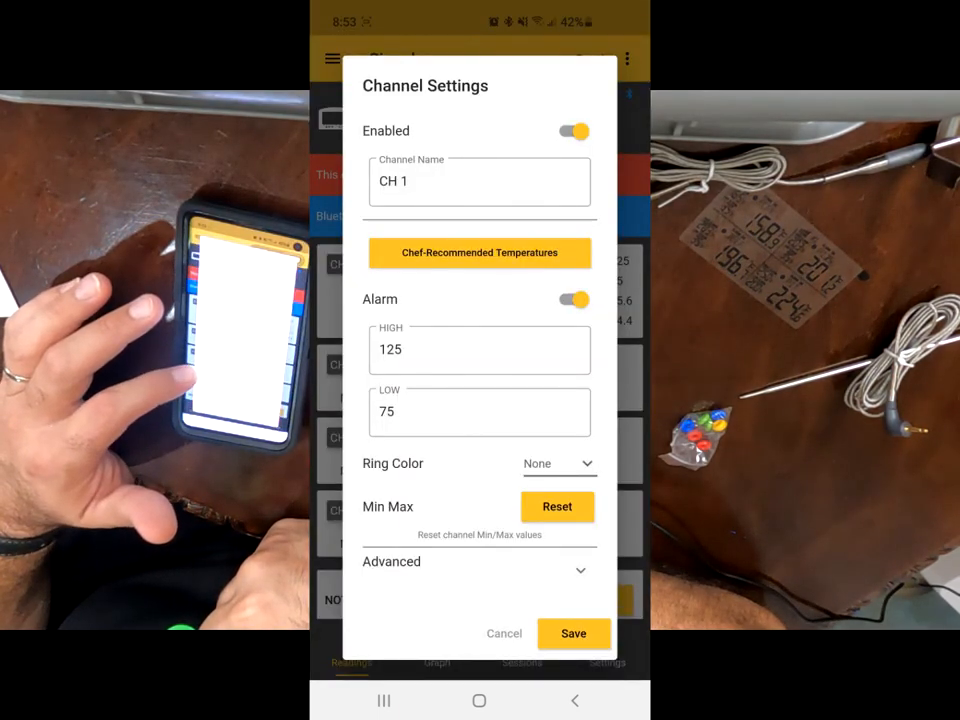
left_click(572, 632)
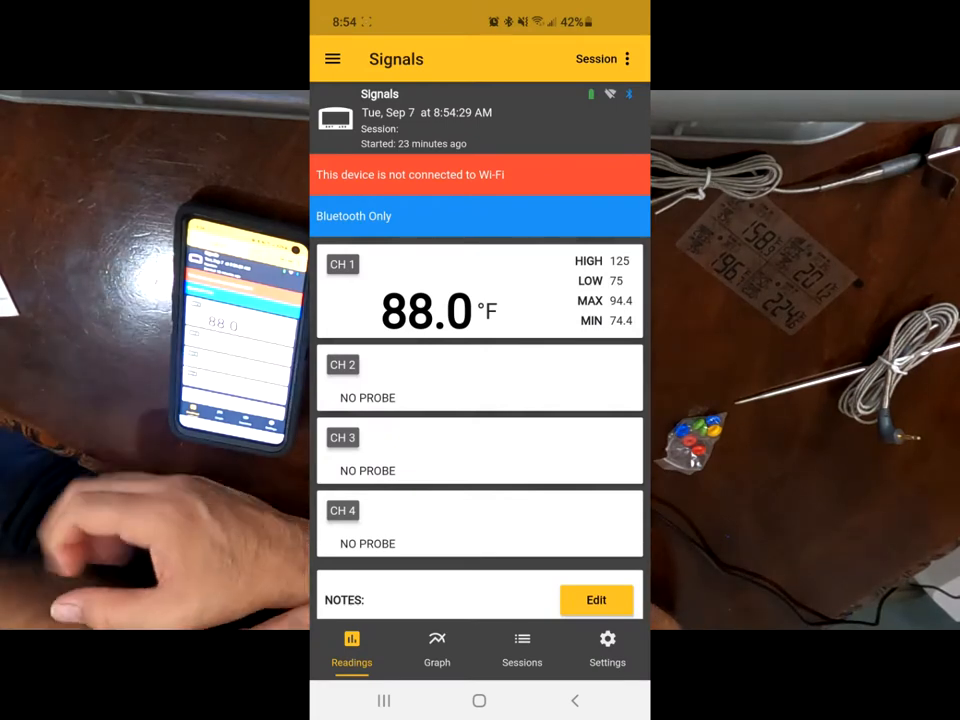